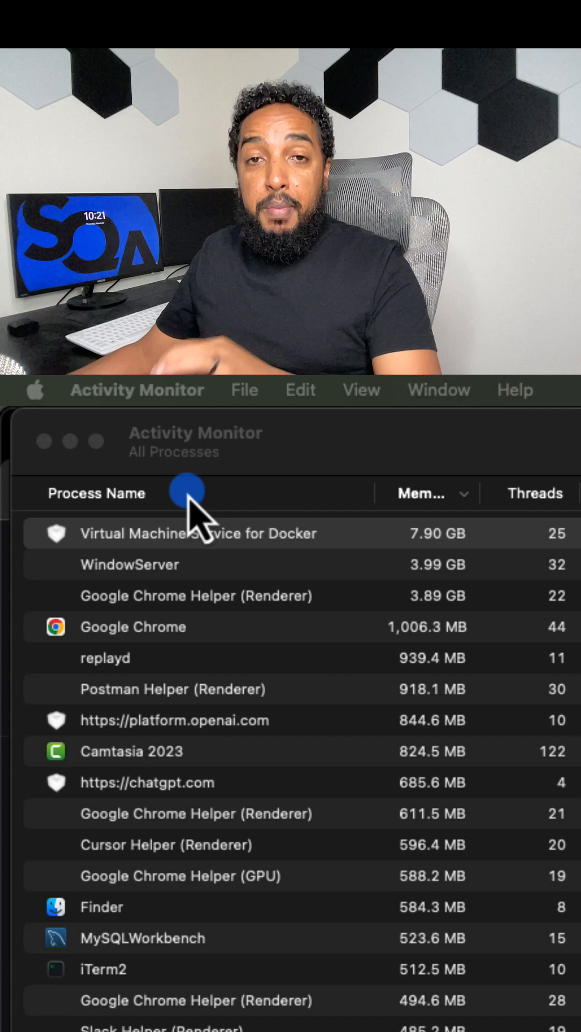
mouse_move(359, 539)
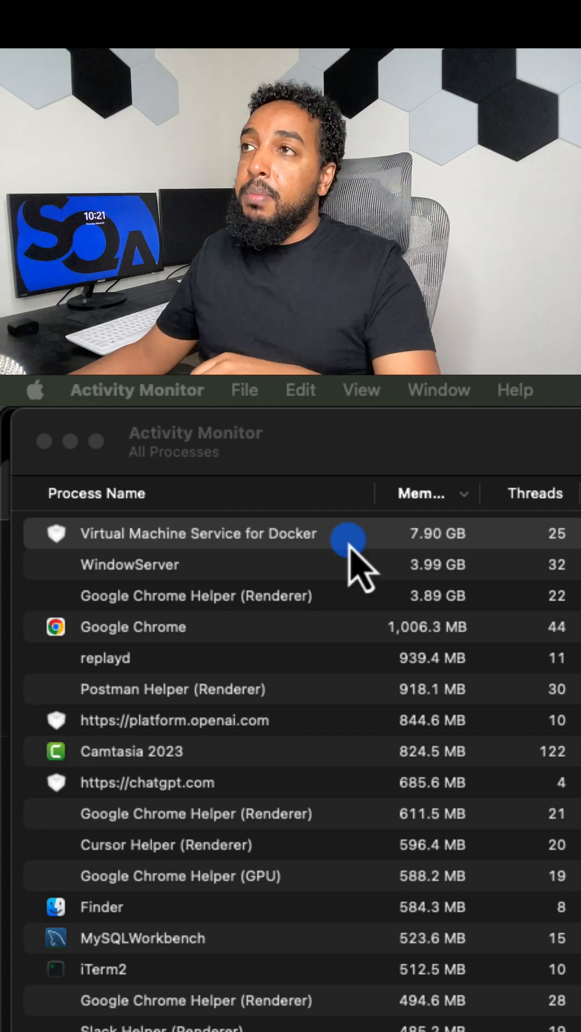
Step: Show the Memory view listing processes by memory use with the 32 GB physical memory summary
click(365, 418)
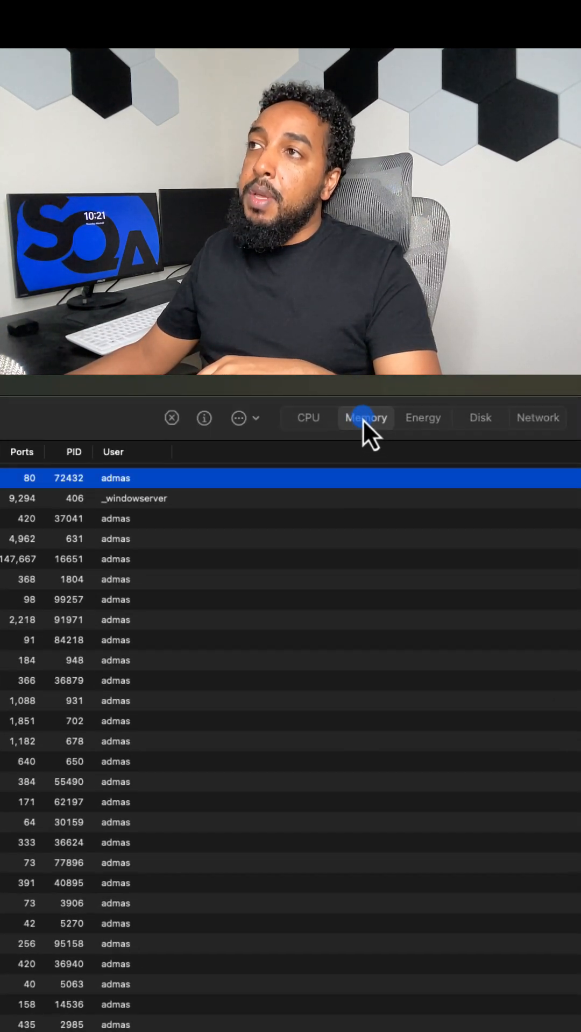
click(365, 418)
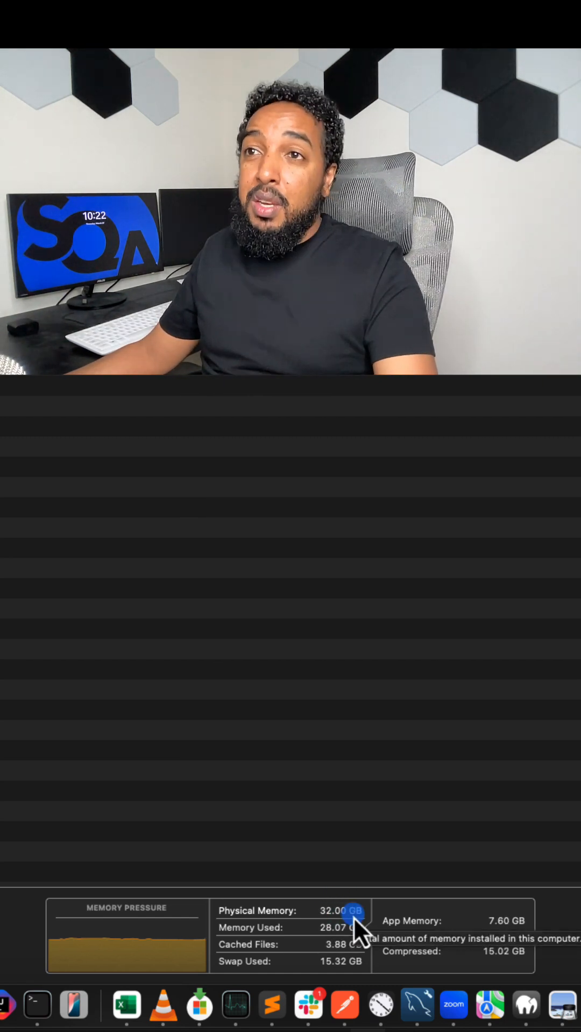
mouse_move(428, 928)
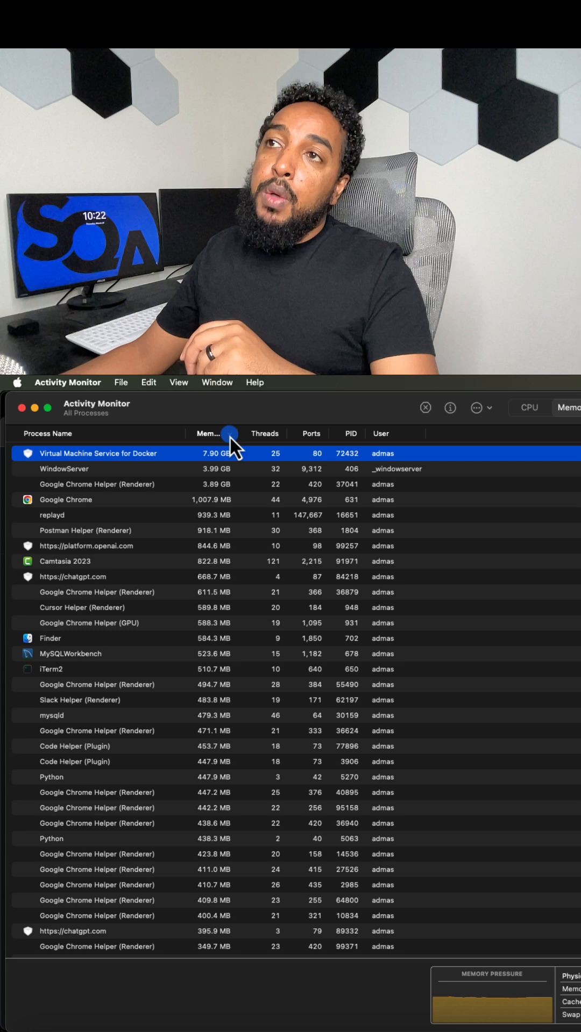
mouse_move(191, 638)
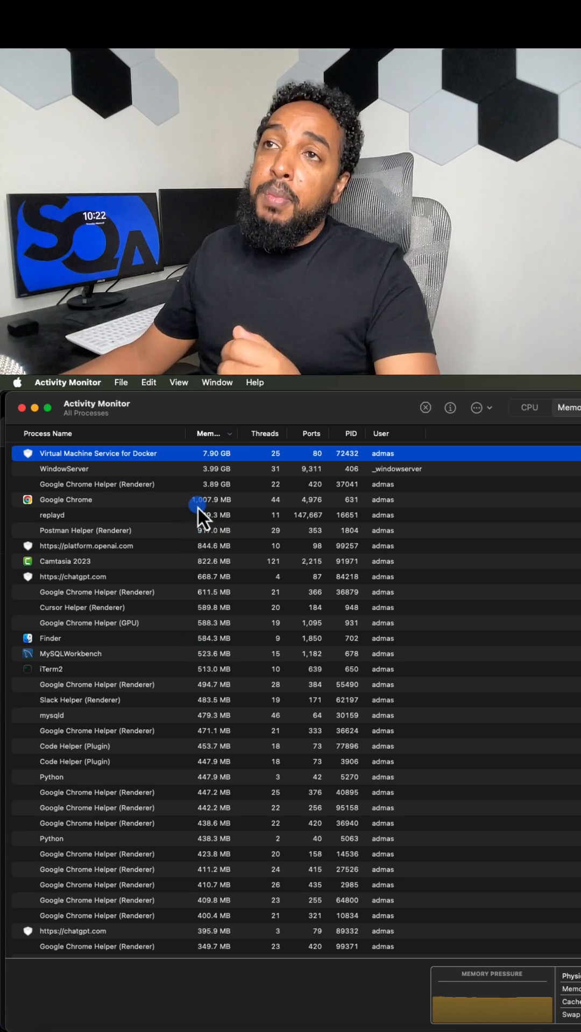
mouse_move(161, 471)
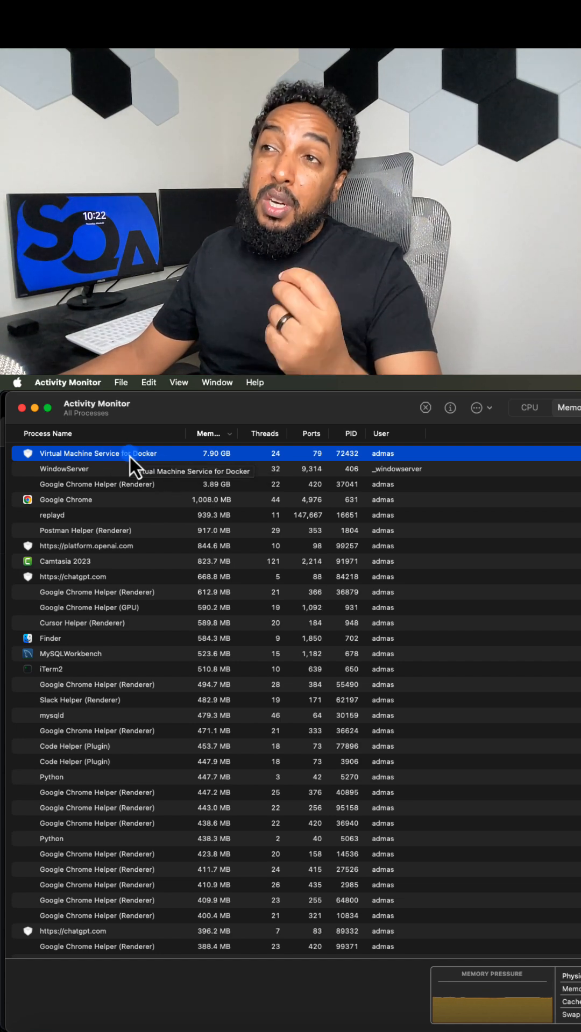
mouse_move(217, 469)
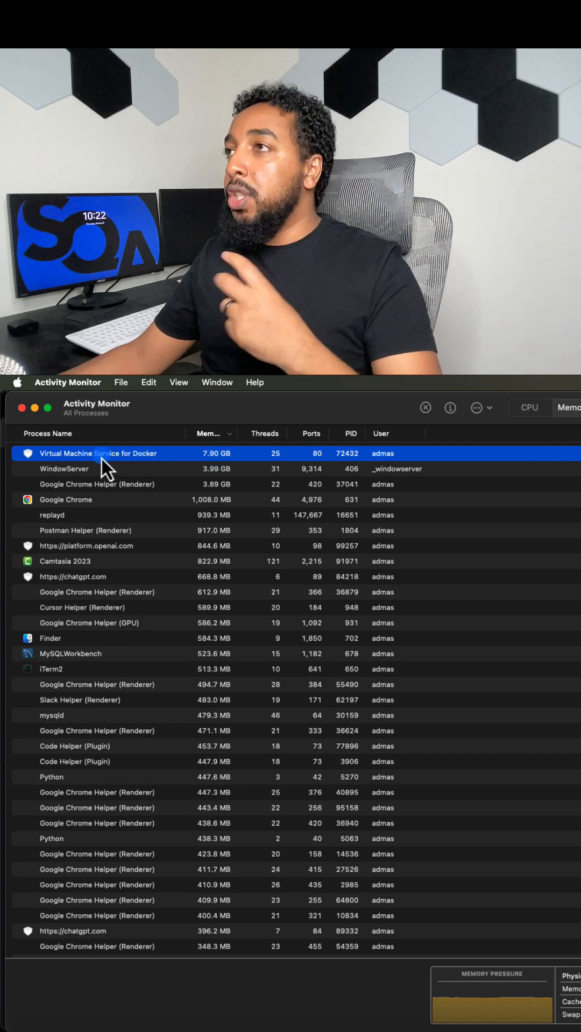
mouse_move(236, 642)
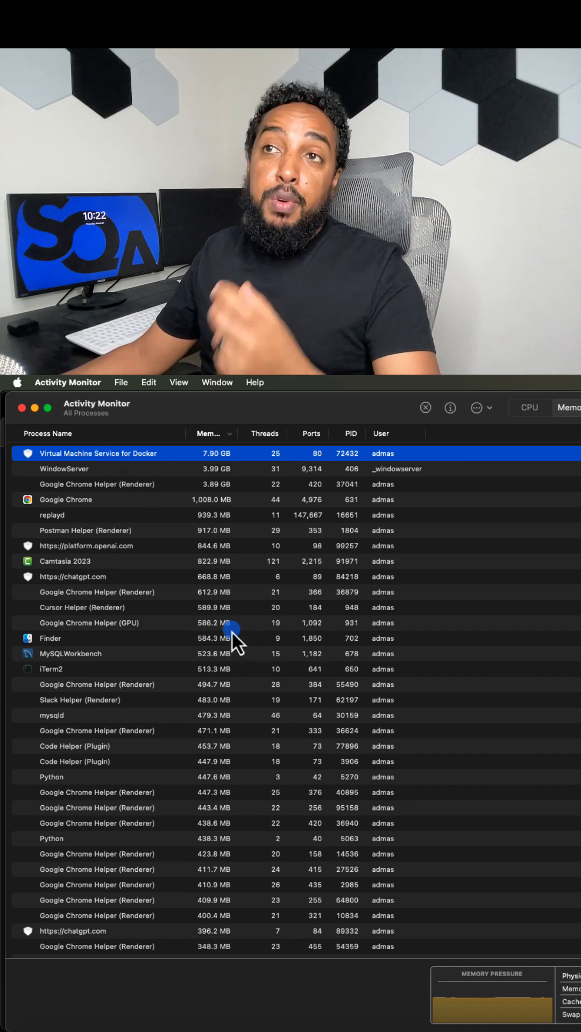
mouse_move(227, 668)
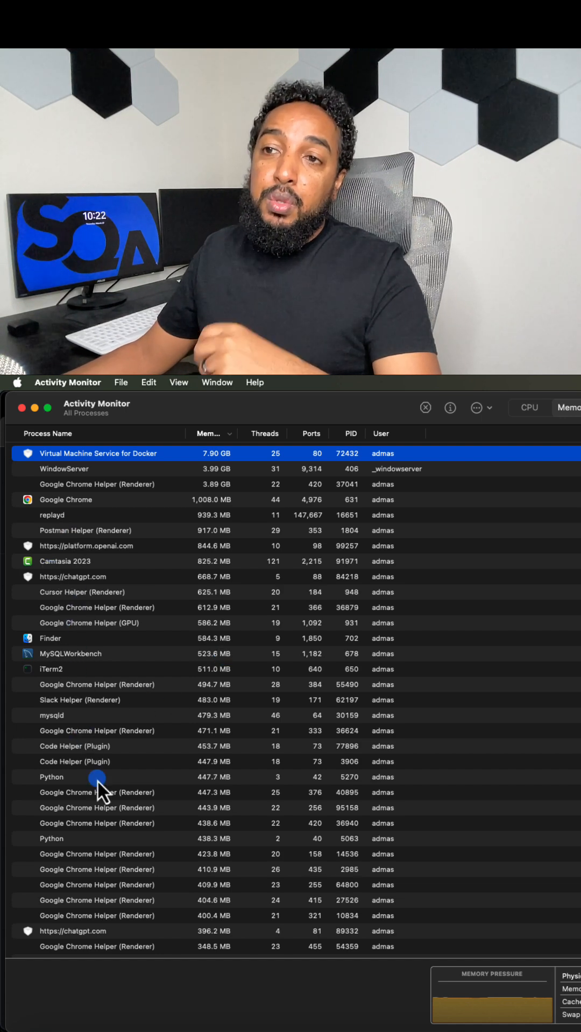
mouse_move(165, 832)
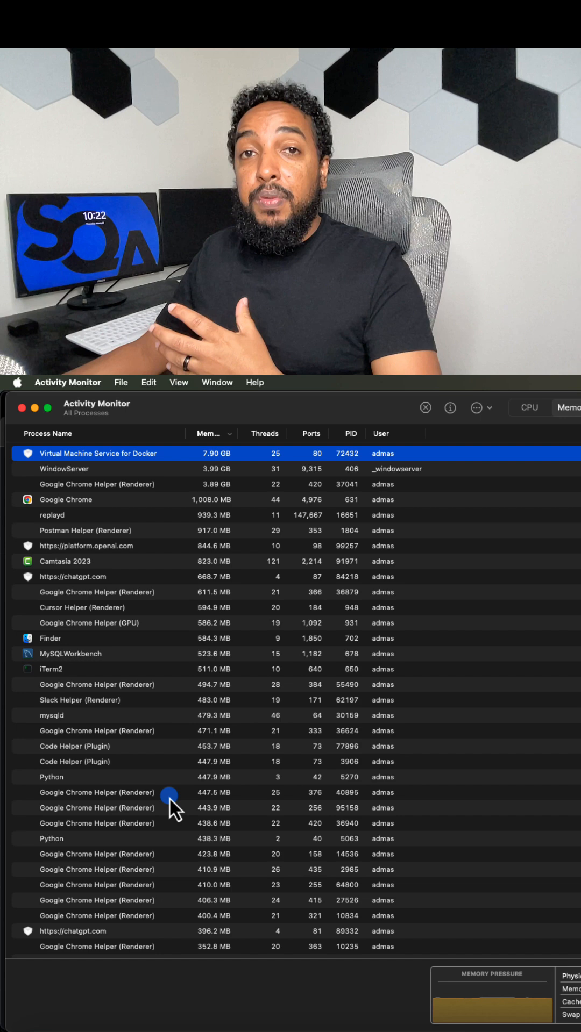
mouse_move(115, 826)
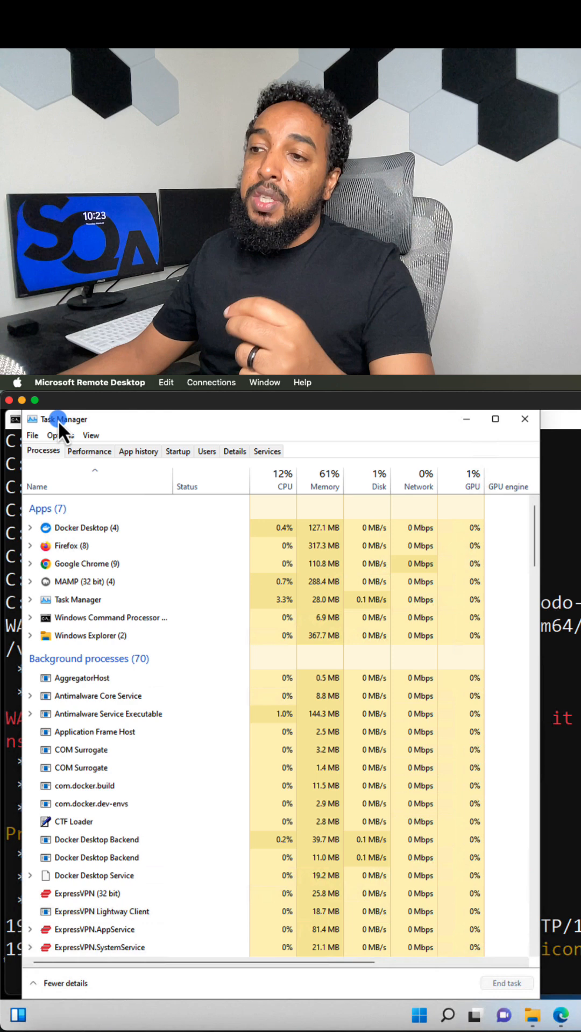
mouse_move(310, 517)
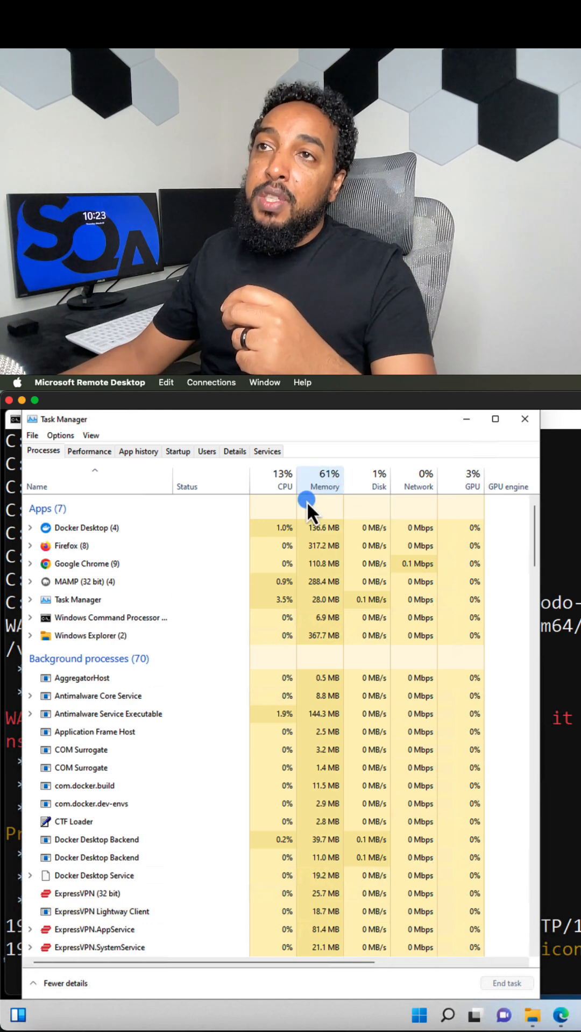
mouse_move(323, 487)
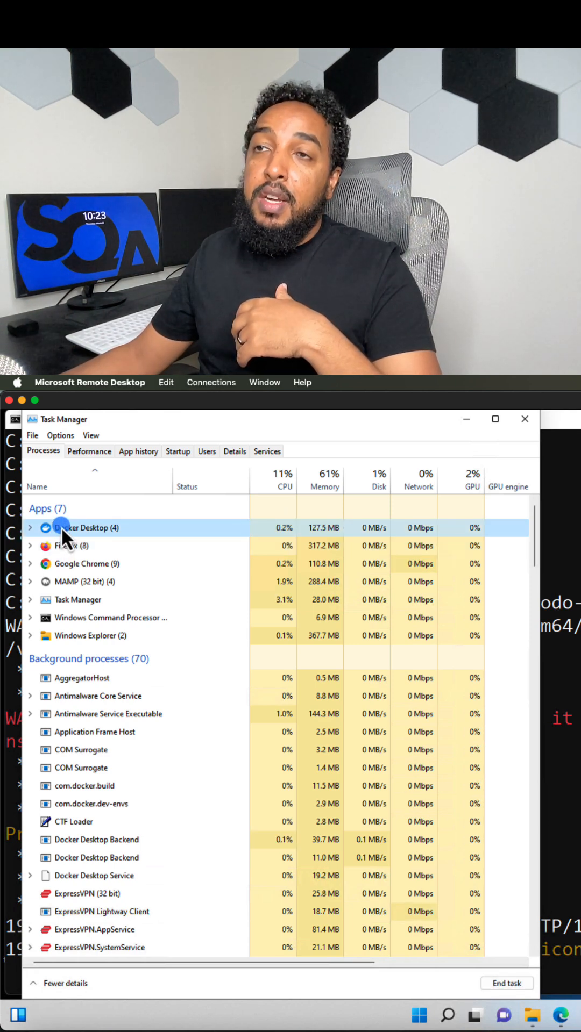
Step: Bring up the context menu for Docker Desktop offering End task
right_click(78, 527)
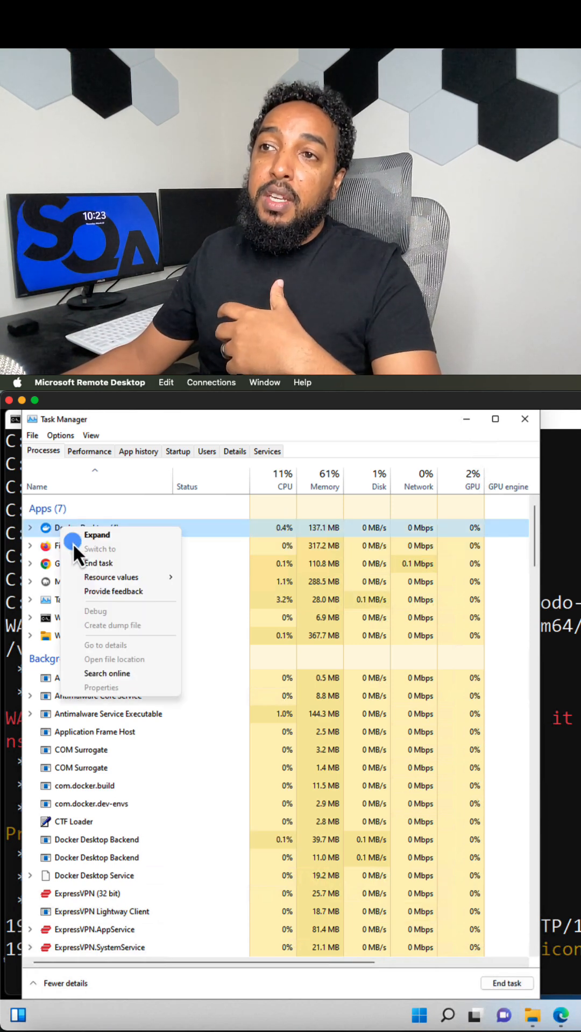
mouse_move(110, 563)
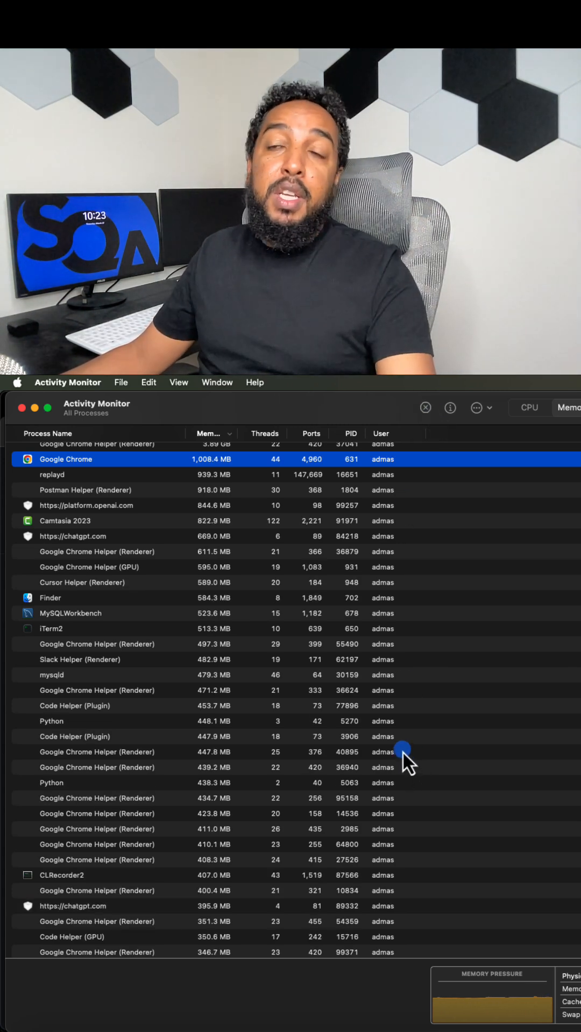
mouse_move(430, 802)
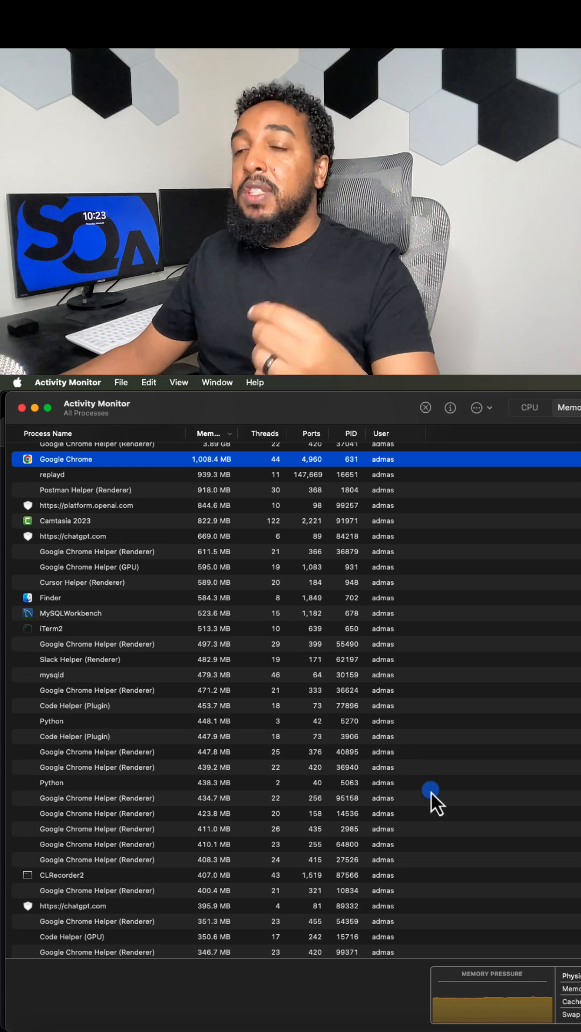